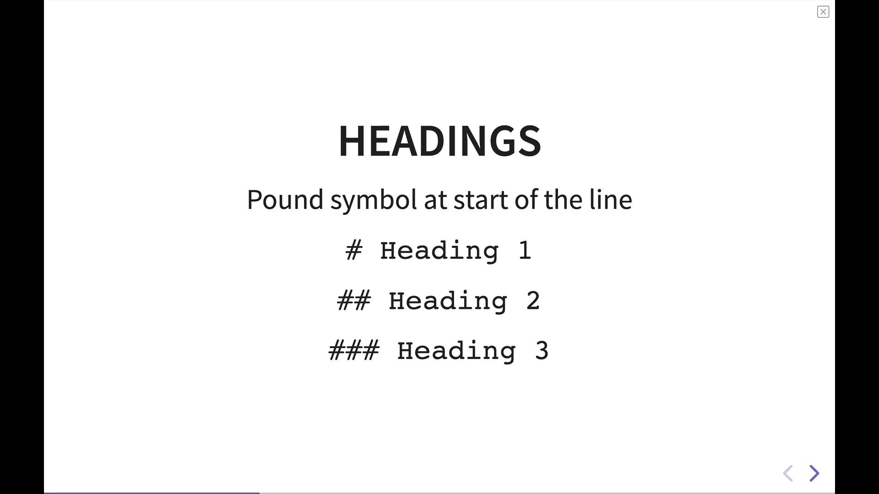
- Advance the slideshow from the Headings slide to the Bold formatting slide
{"action": "left_click", "coordinate": [814, 473]}
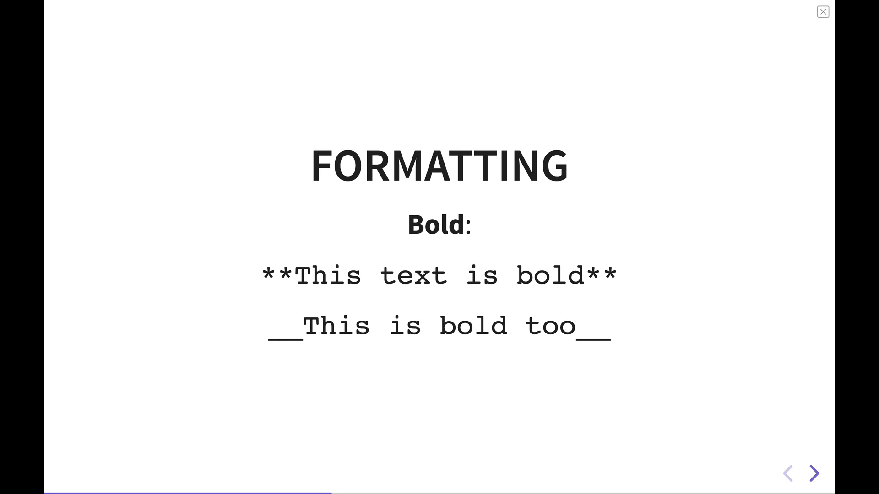
- Reach the Italics slide, overshoot to Lists, and step back to Italics
{"action": "left_click", "coordinate": [814, 473]}
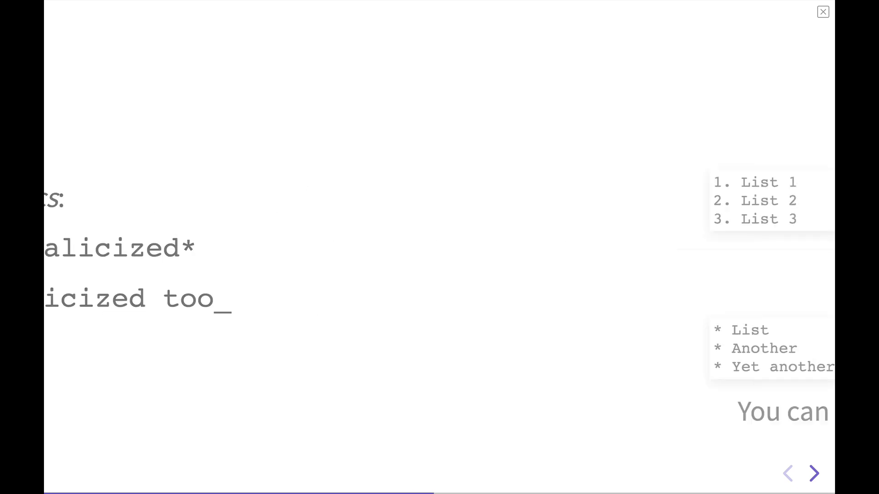
{"action": "left_click", "coordinate": [813, 473]}
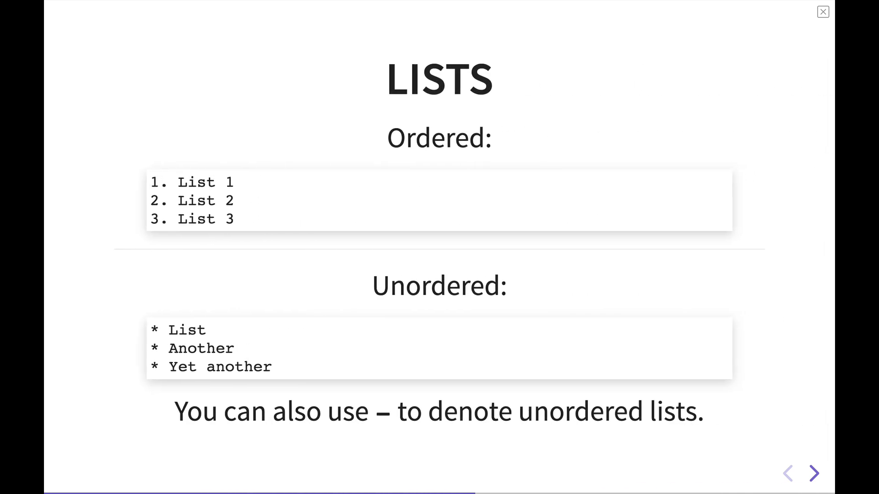
{"action": "left_click", "coordinate": [812, 473]}
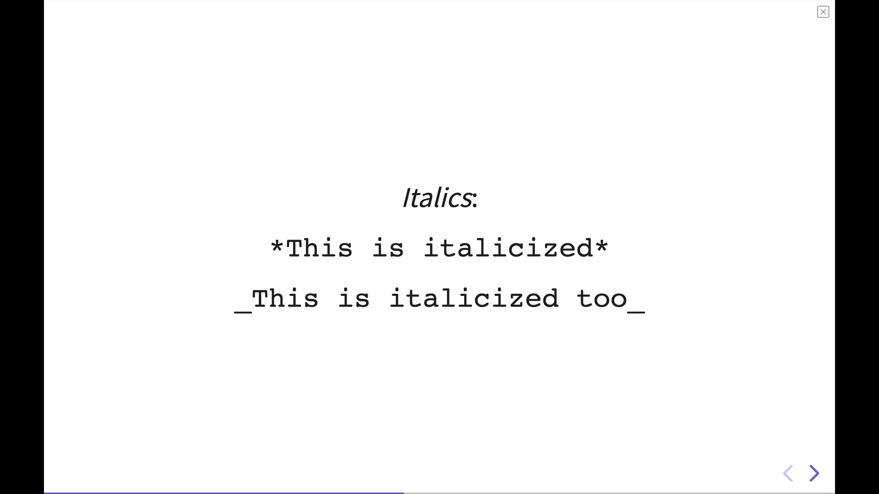
- Advance the slideshow to the Lists slide on ordered and unordered lists
{"action": "left_click", "coordinate": [816, 473]}
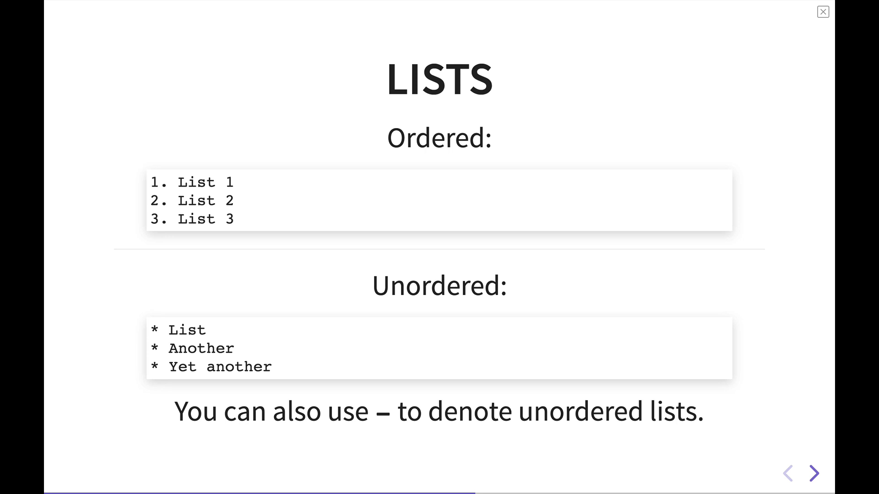
- Advance the slideshow to the Blockquotes slide showing > syntax
{"action": "left_click", "coordinate": [815, 473]}
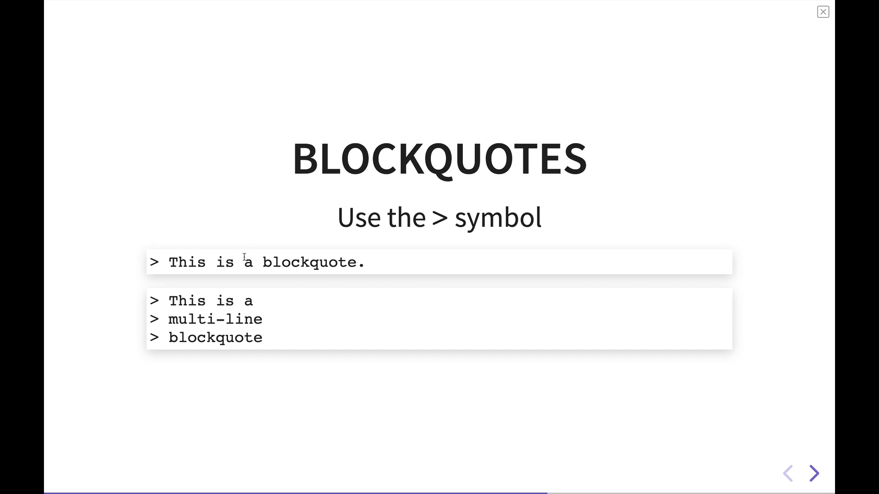
{"action": "mouse_move", "coordinate": [155, 308]}
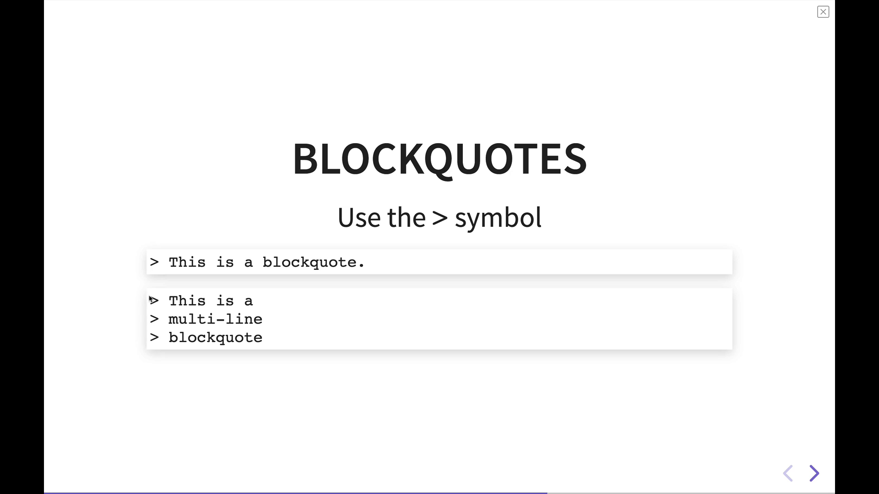
{"action": "mouse_move", "coordinate": [248, 333]}
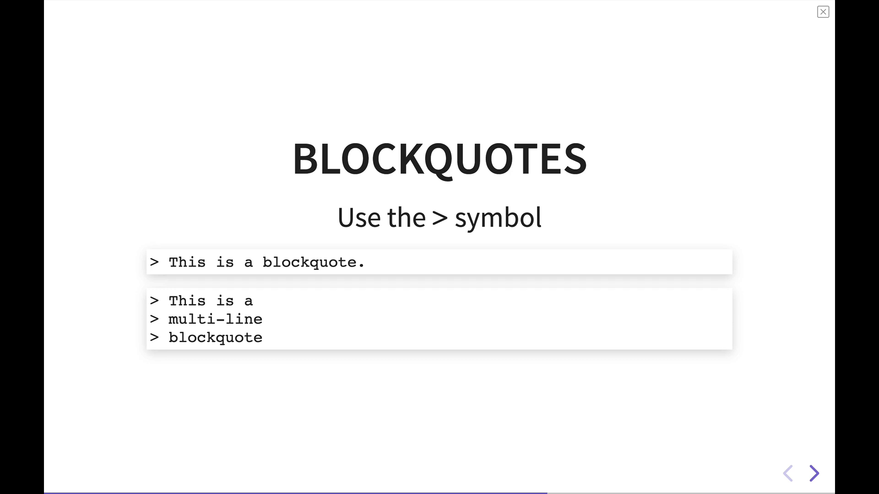
- Advance the slideshow to the Linking slide on inline and reference-style links
{"action": "left_click", "coordinate": [815, 473]}
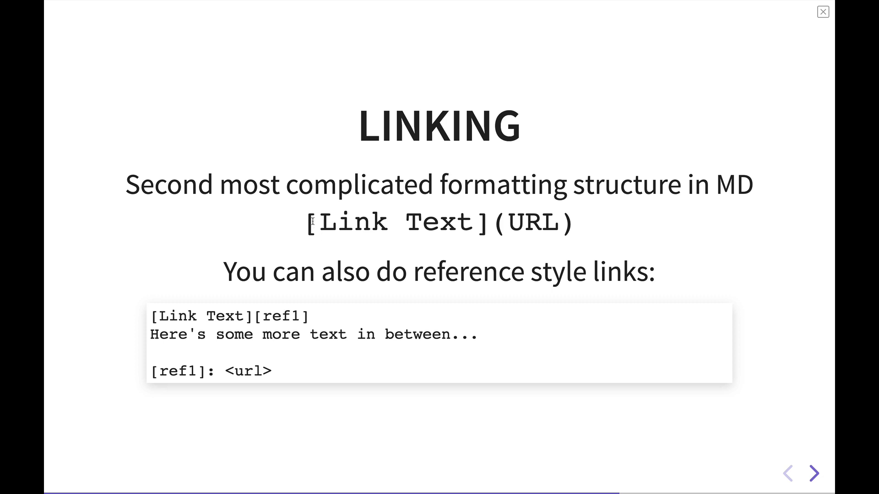
{"action": "mouse_move", "coordinate": [464, 217]}
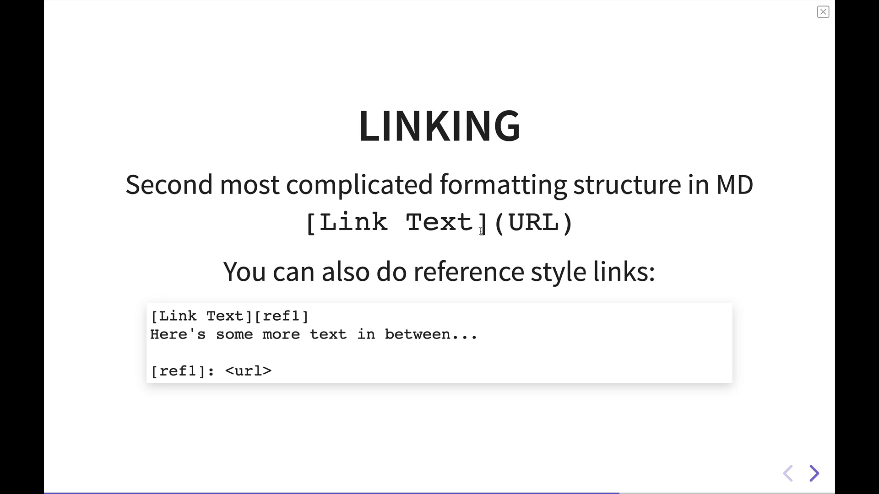
{"action": "mouse_move", "coordinate": [481, 230]}
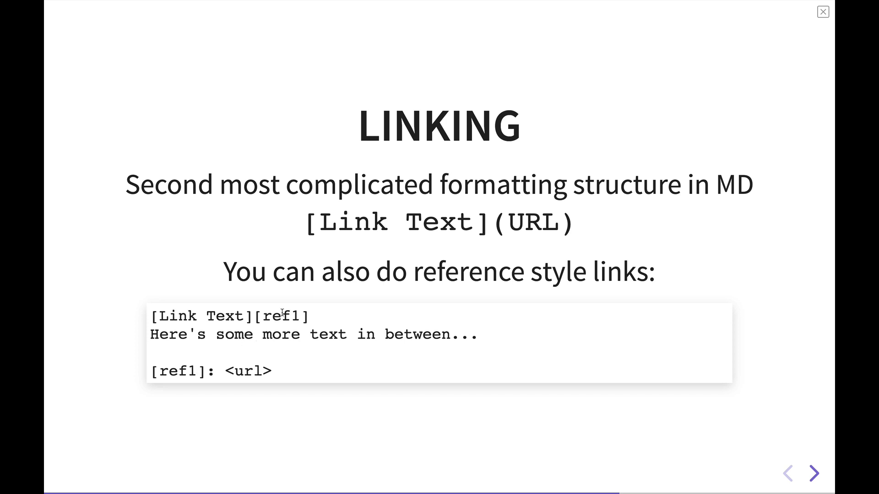
{"action": "mouse_move", "coordinate": [308, 374]}
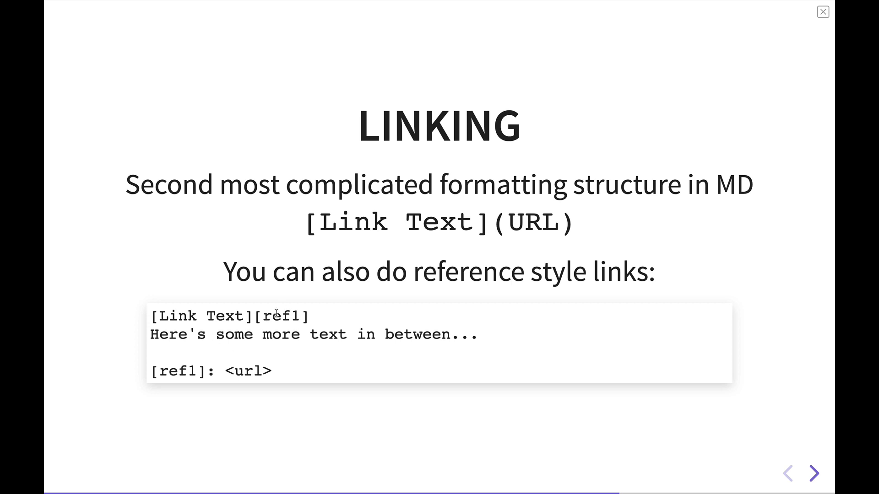
{"action": "mouse_move", "coordinate": [213, 315]}
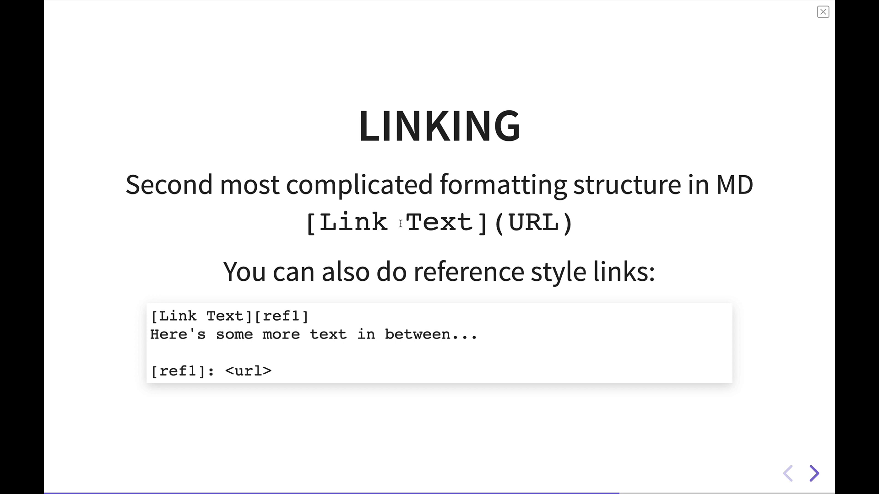
- Show the Images slide on ![Alt Text](URL) syntax, then close the slideshow back to the note
{"action": "left_click", "coordinate": [815, 473]}
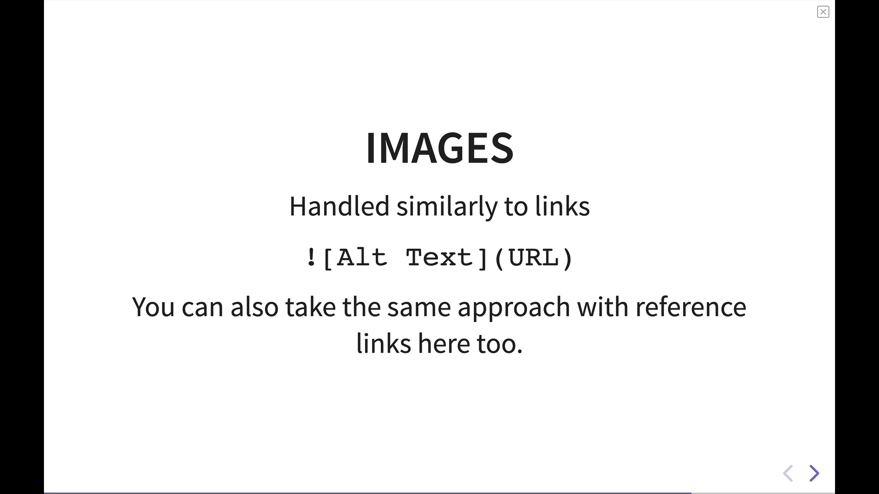
{"action": "mouse_move", "coordinate": [605, 264]}
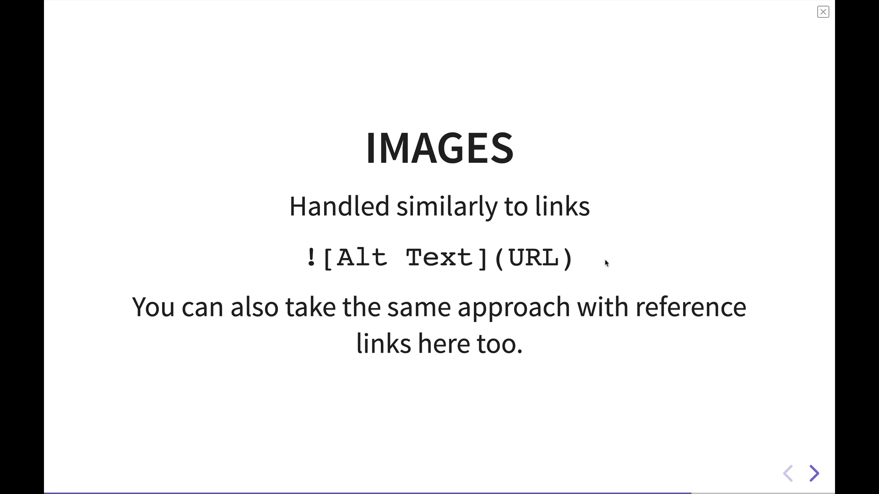
{"action": "mouse_move", "coordinate": [456, 258]}
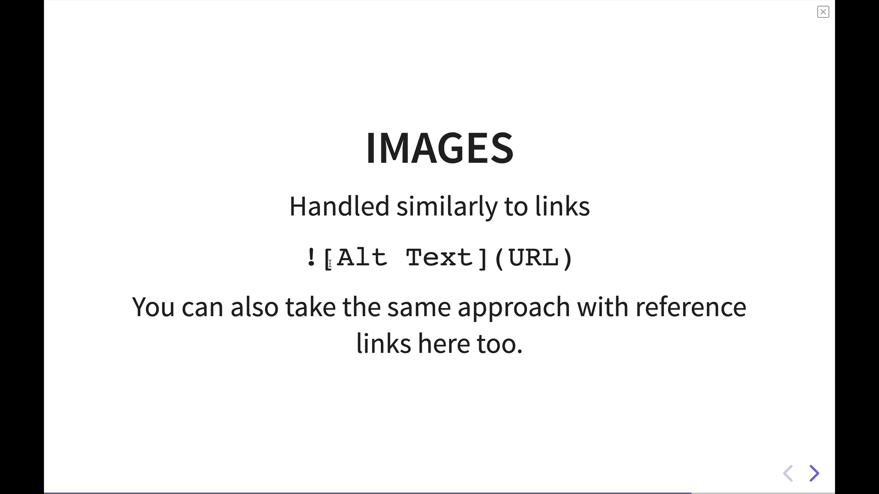
{"action": "mouse_move", "coordinate": [301, 259]}
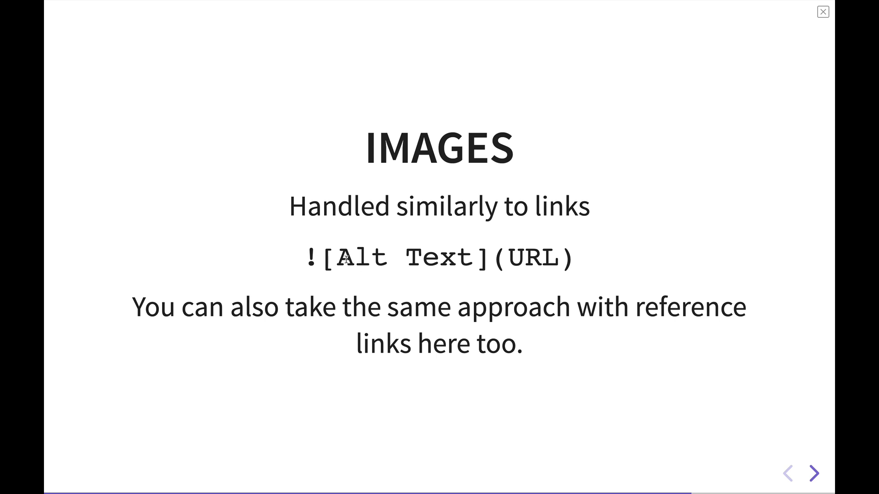
{"action": "left_click_drag", "start_coordinate": [336, 258], "coordinate": [442, 258]}
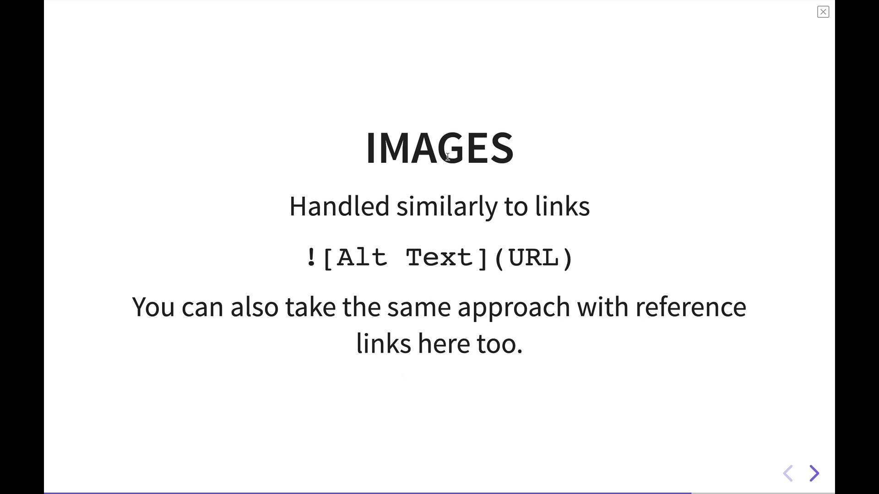
{"action": "mouse_move", "coordinate": [501, 268]}
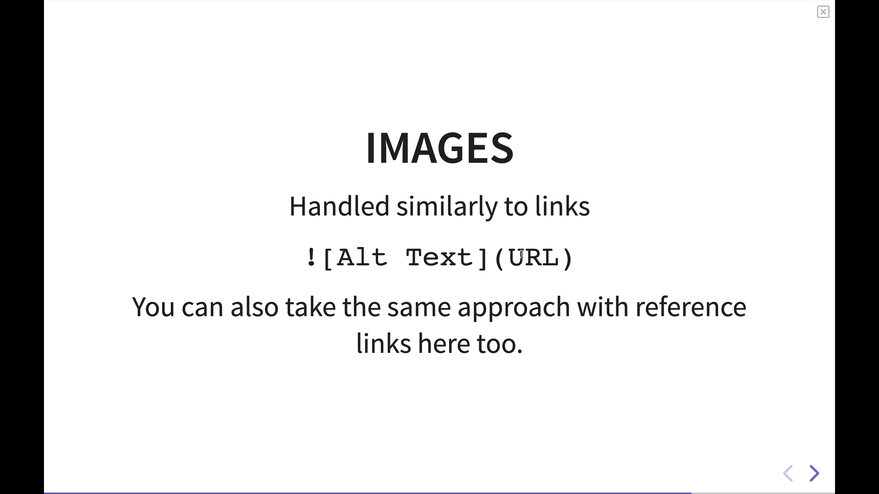
{"action": "mouse_move", "coordinate": [535, 265]}
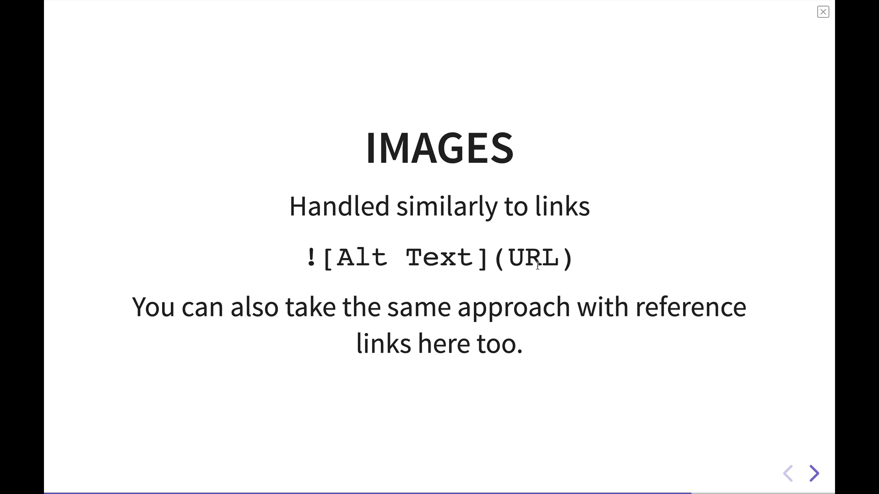
{"action": "left_click", "coordinate": [815, 473]}
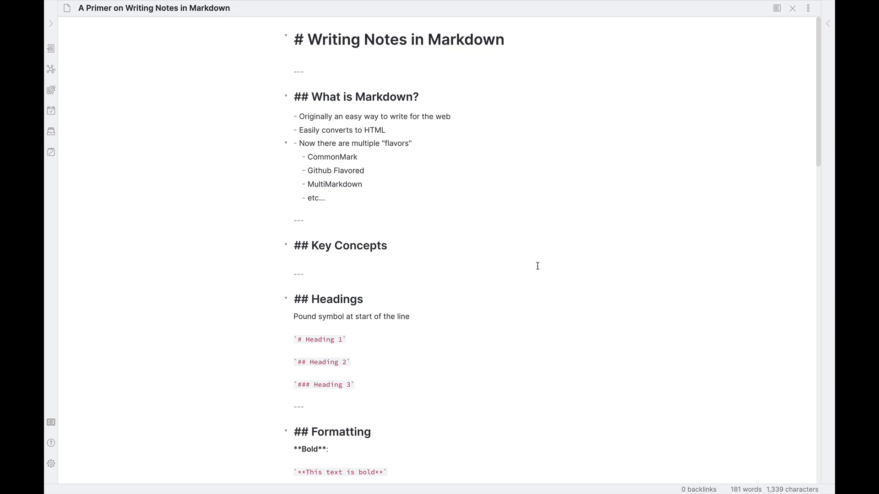
{"action": "scroll", "scroll_direction": "down", "scroll_amount": 3}
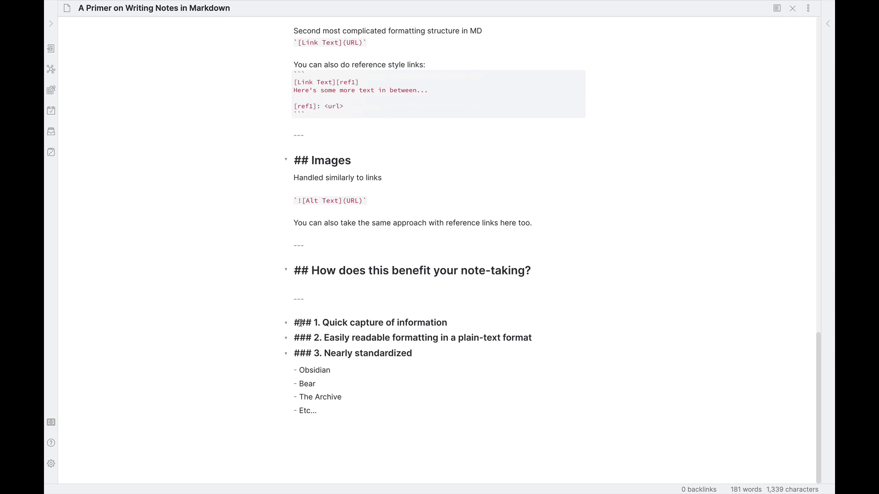
- Add bullets 'Here's an item of thought' and 'Here's something else' under Quick capture, removing the empty trailing bullet
{"action": "key", "text": "enter"}
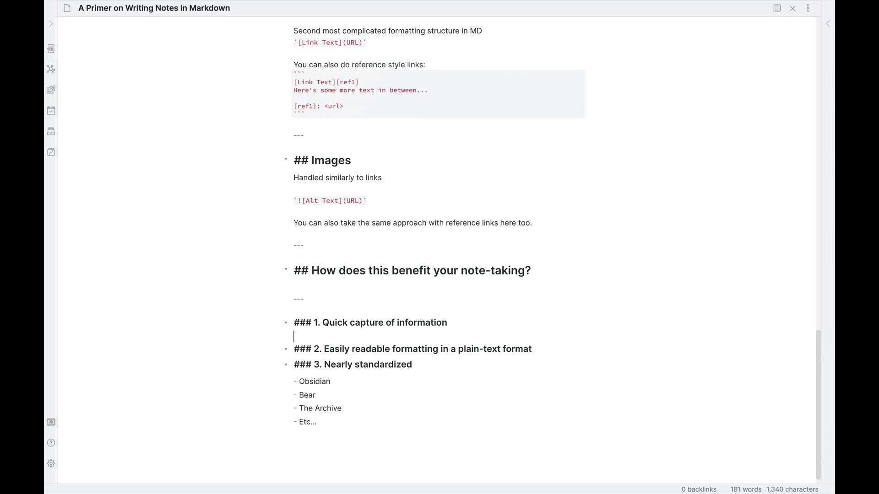
{"action": "type", "text": "-"}
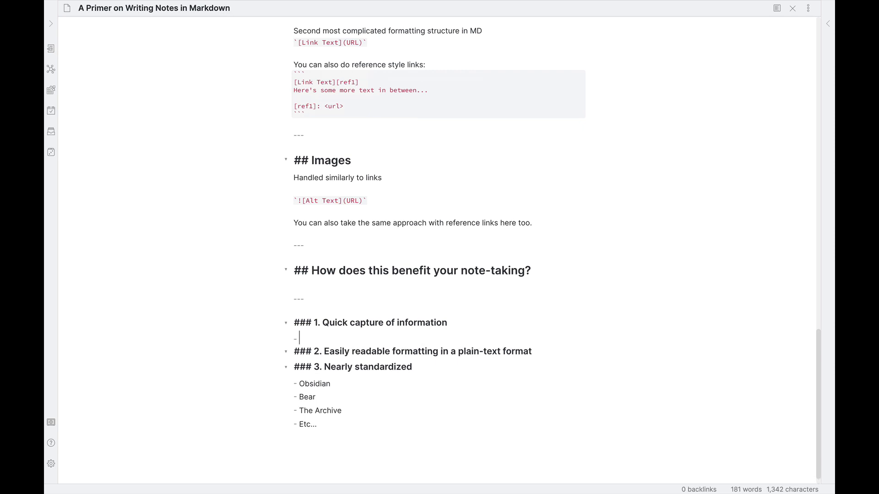
{"action": "type", "text": "Here's"}
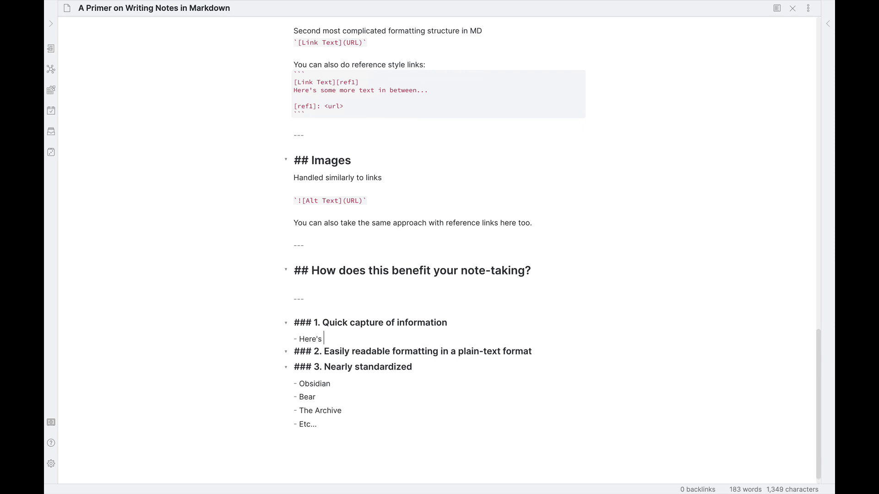
{"action": "type", "text": "an item o fthought"}
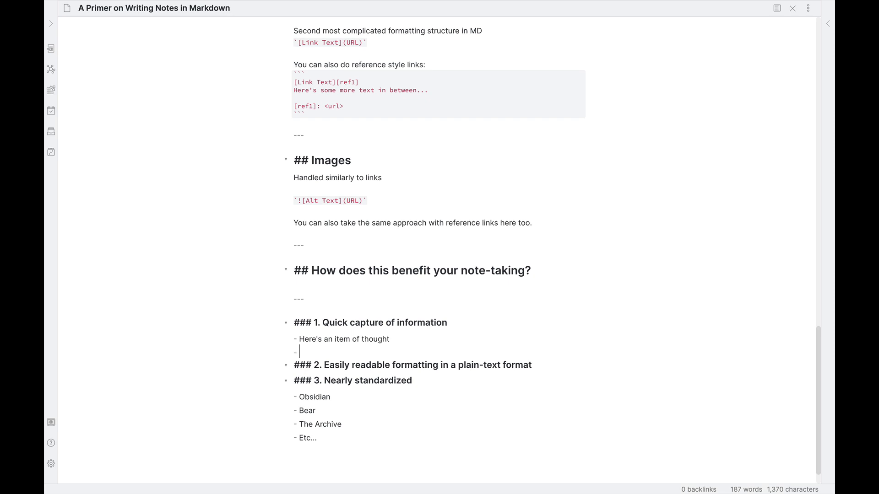
{"action": "type", "text": "Here's something else"}
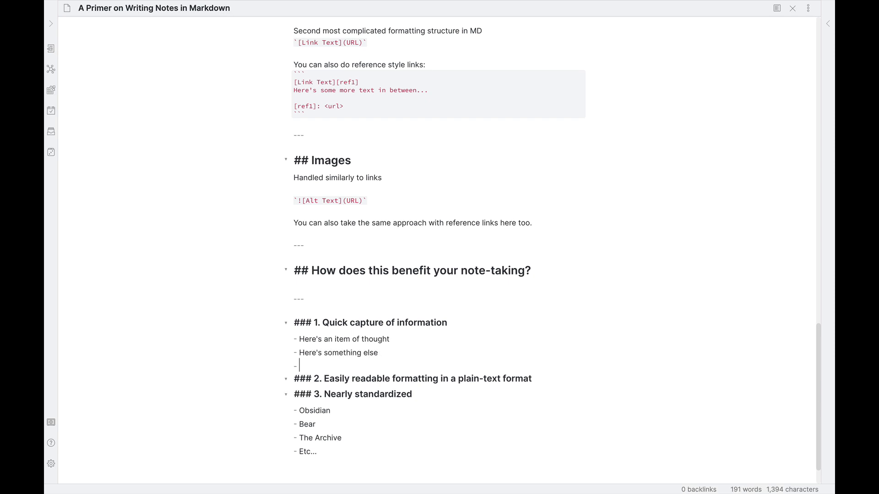
{"action": "key", "text": "Backspace"}
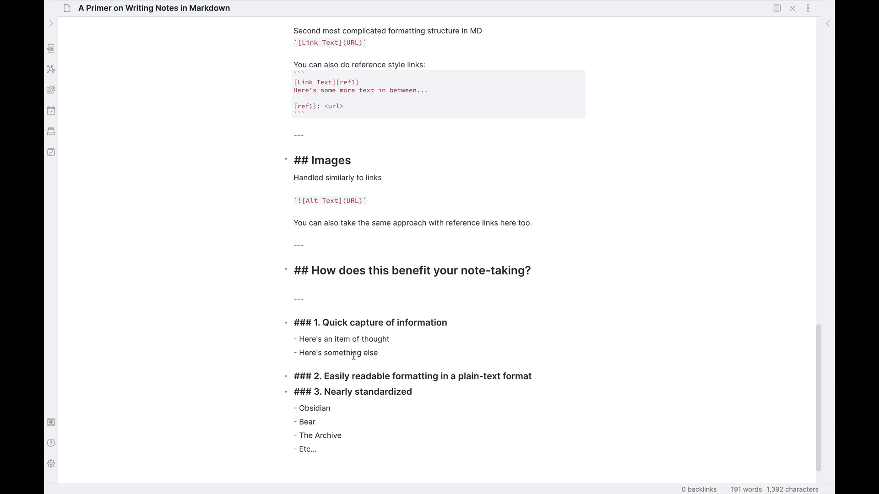
- Italicize 'item' with single asterisks and bold 'something else' with double asterisks, returning to the note title
{"action": "double_click", "coordinate": [342, 352]}
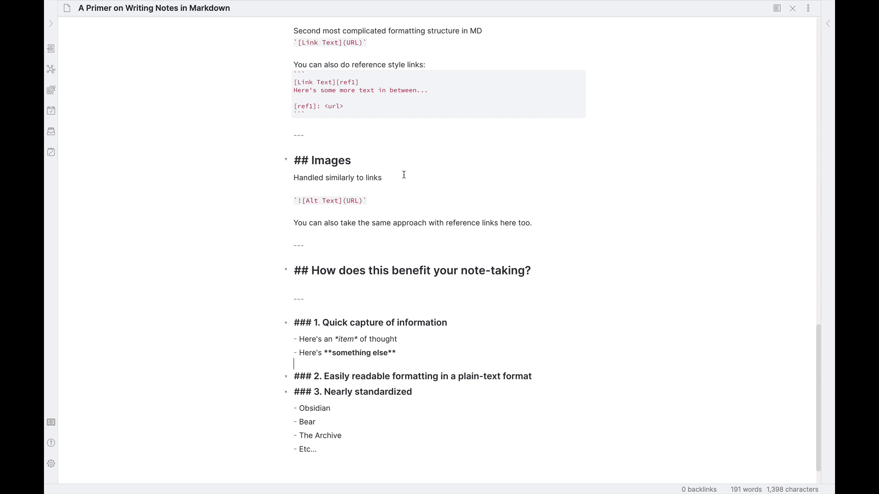
{"action": "scroll", "scroll_direction": "up", "scroll_amount": 3}
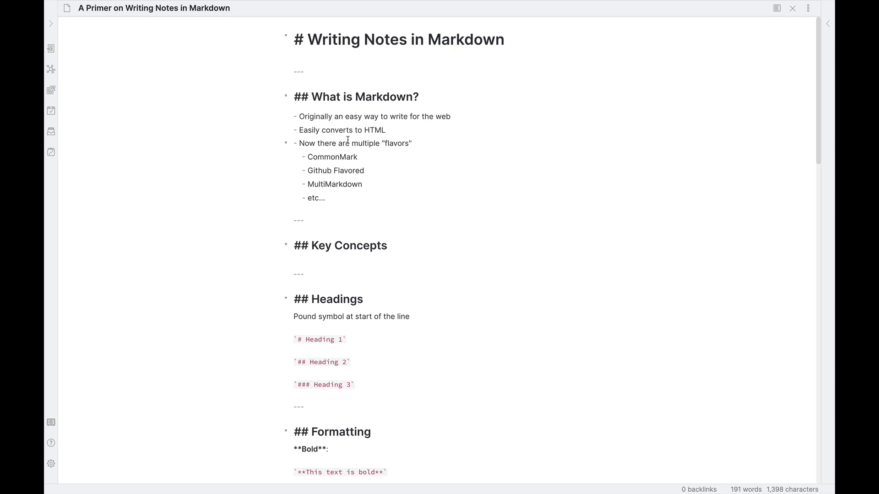
{"action": "left_click", "coordinate": [301, 39]}
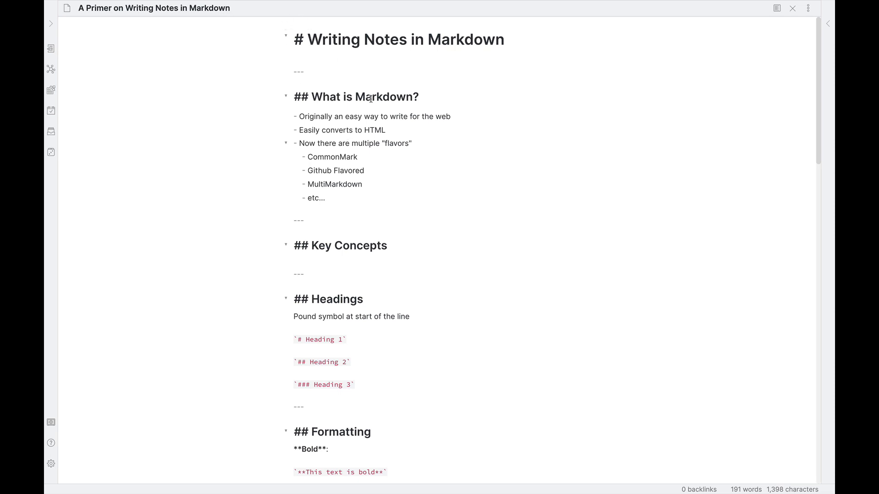
{"action": "scroll", "scroll_direction": "down", "scroll_amount": 3}
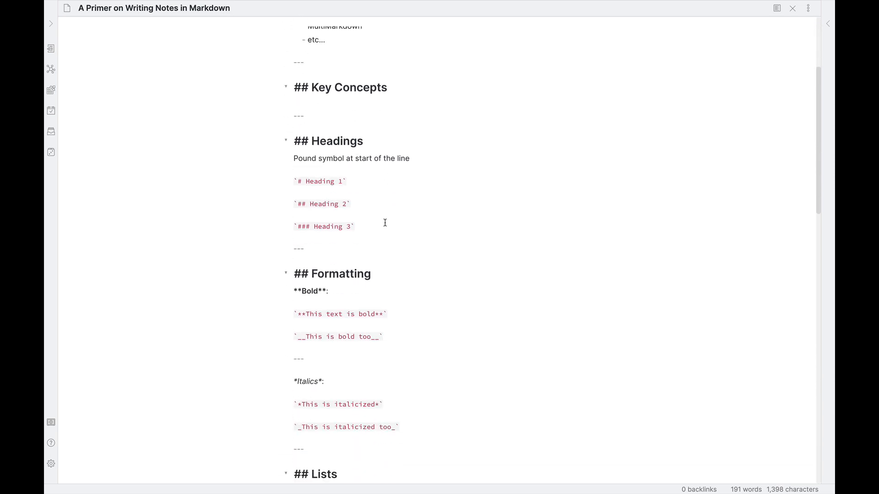
{"action": "scroll", "scroll_direction": "down", "scroll_amount": 3}
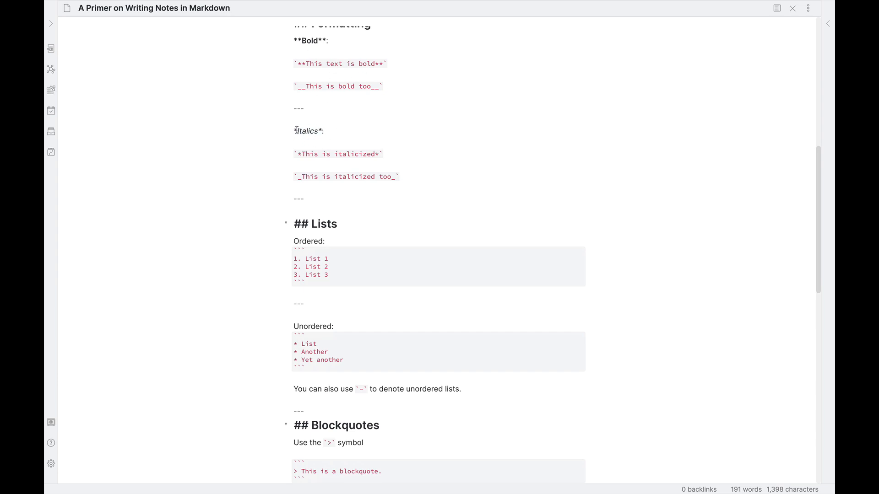
{"action": "double_click", "coordinate": [307, 131]}
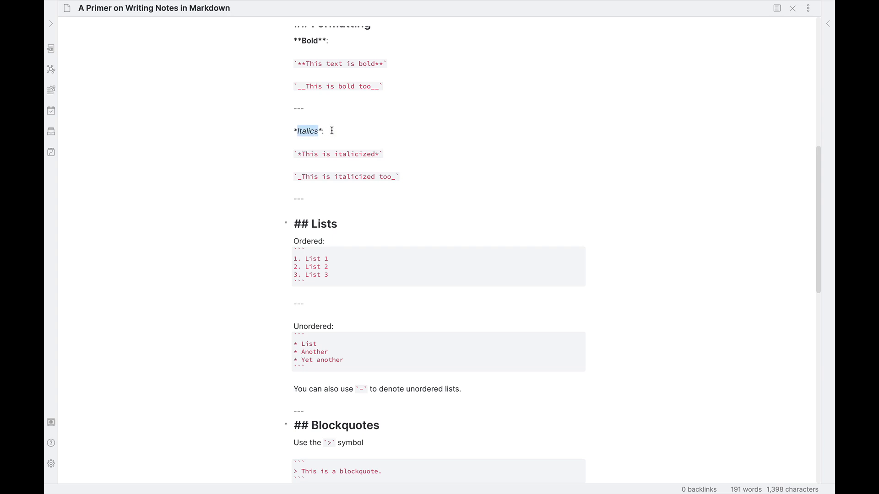
{"action": "left_click", "coordinate": [321, 131]}
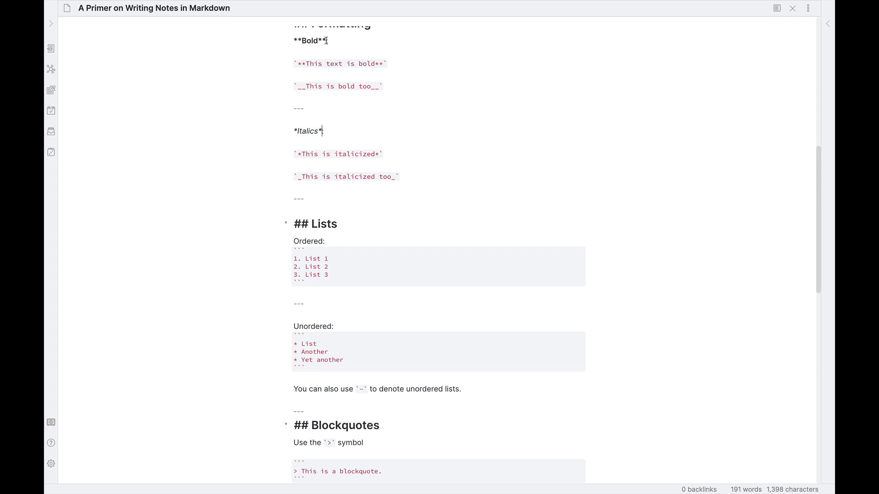
{"action": "scroll", "scroll_direction": "down", "scroll_amount": 3}
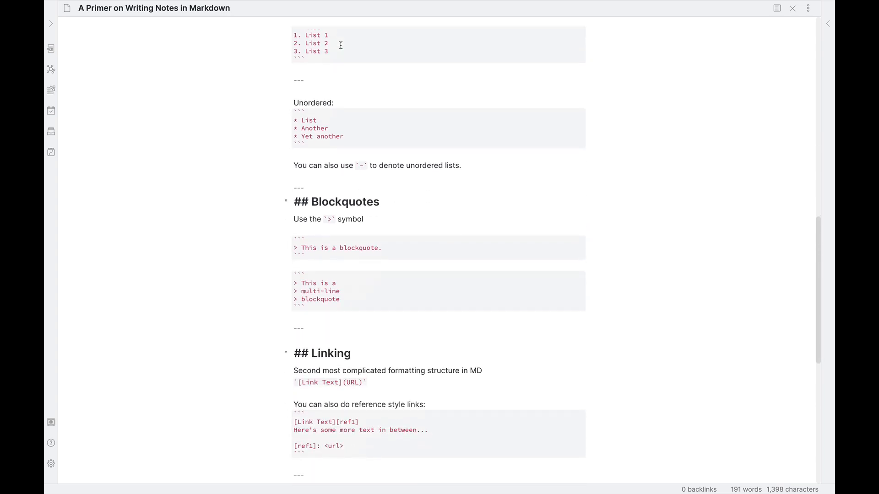
{"action": "scroll", "scroll_direction": "down", "scroll_amount": 3}
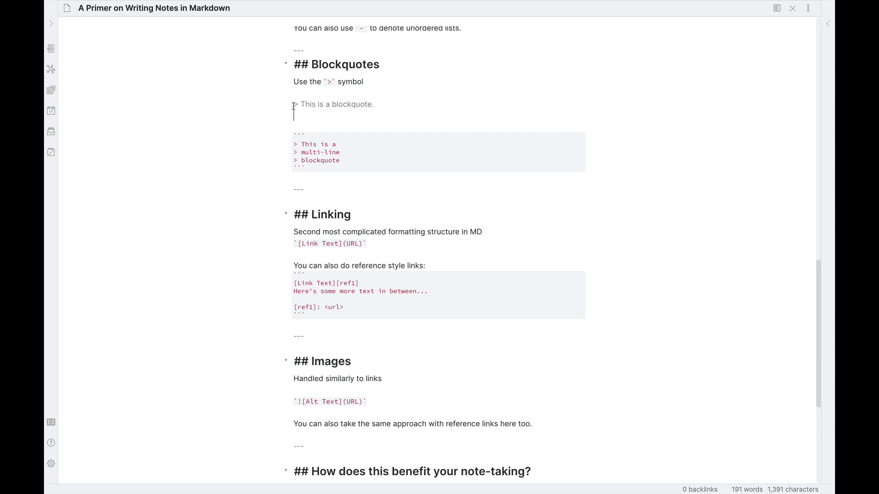
- Scroll the note past the fenced multi-line blockquote to the Linking and Images sections
{"action": "scroll", "scroll_direction": "down", "scroll_amount": 3}
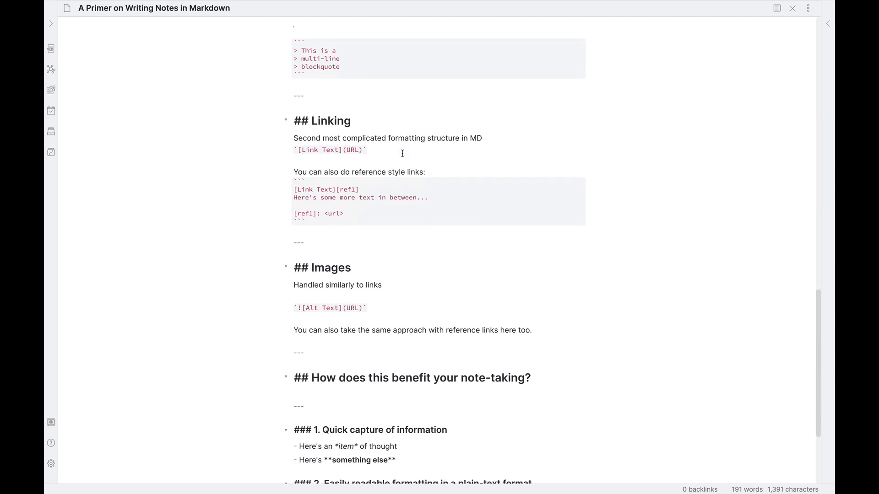